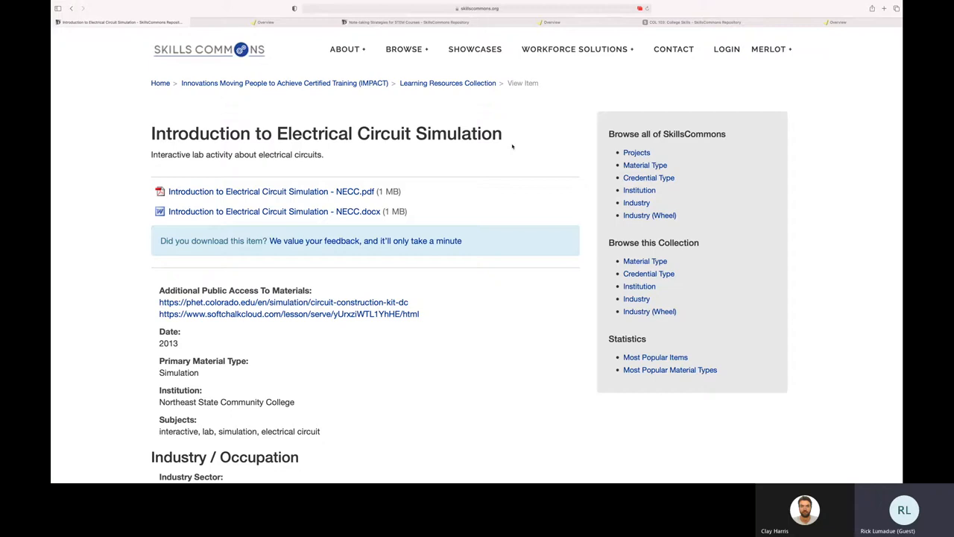
mouse_move(727, 50)
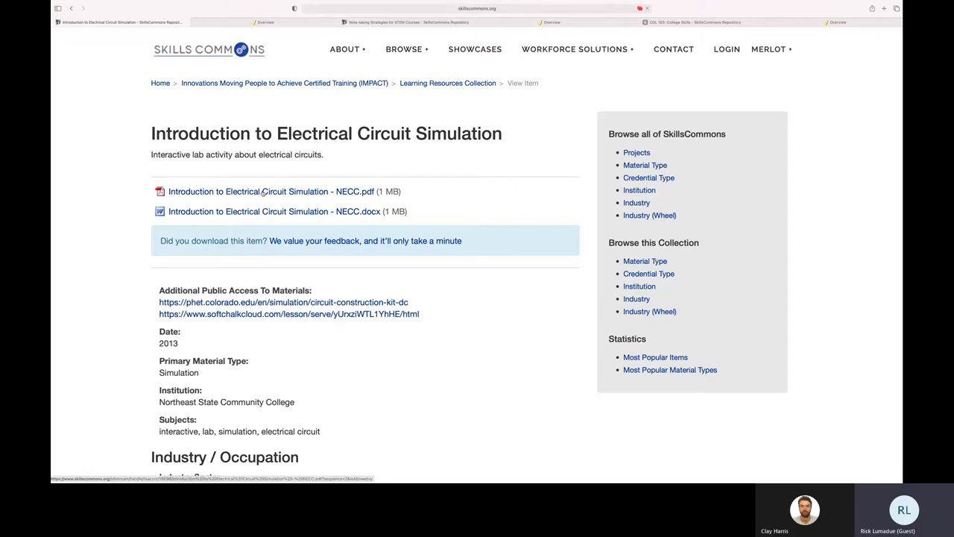
- View the lab activity PDF and scroll through its content
click(272, 191)
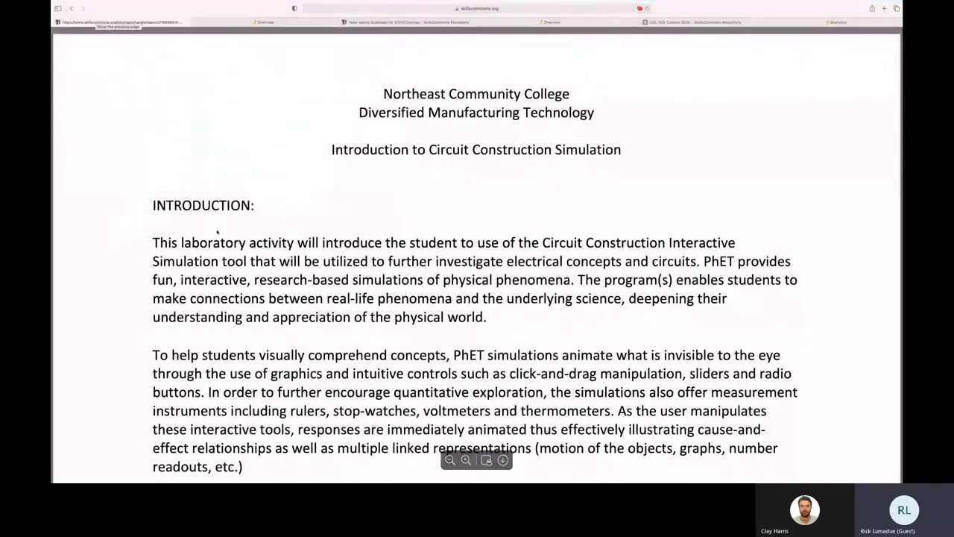
scroll(down, 3)
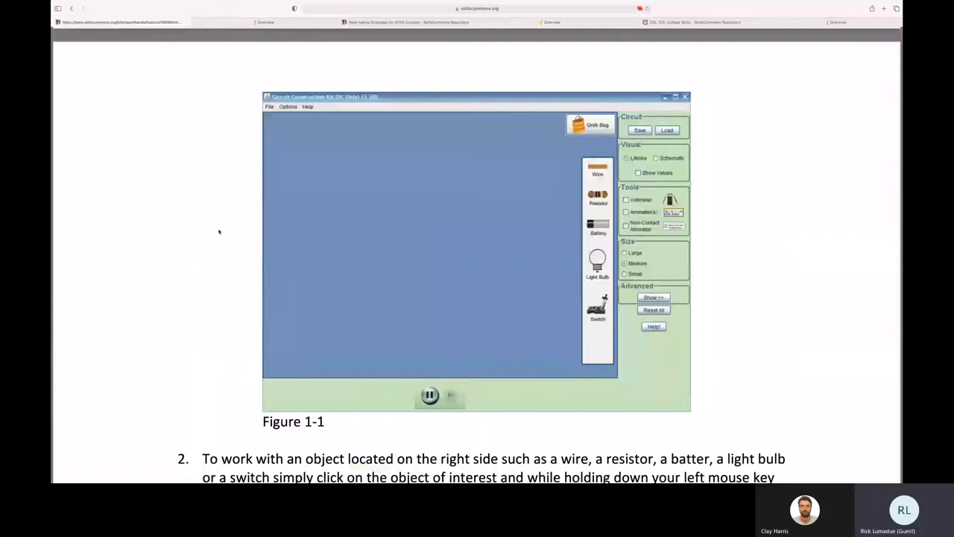
scroll(down, 3)
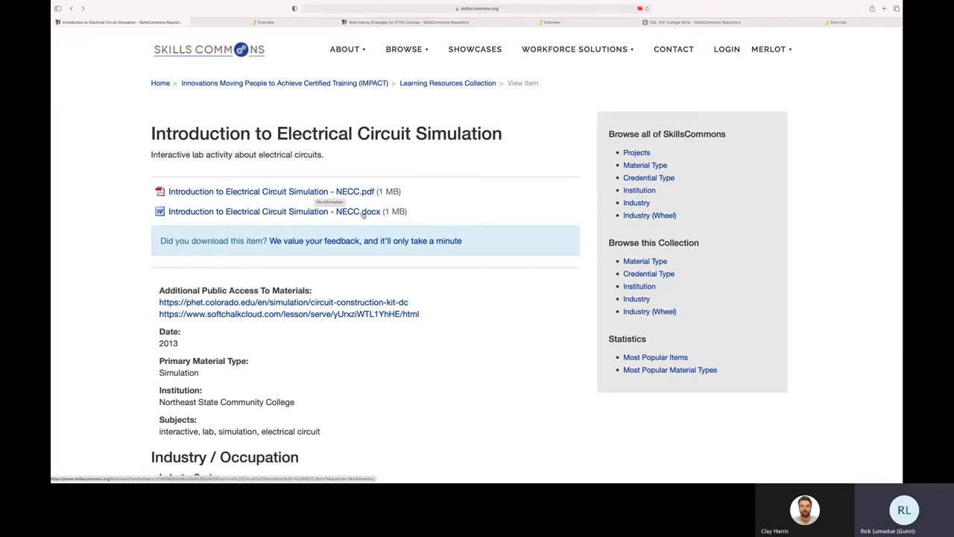
scroll(down, 3)
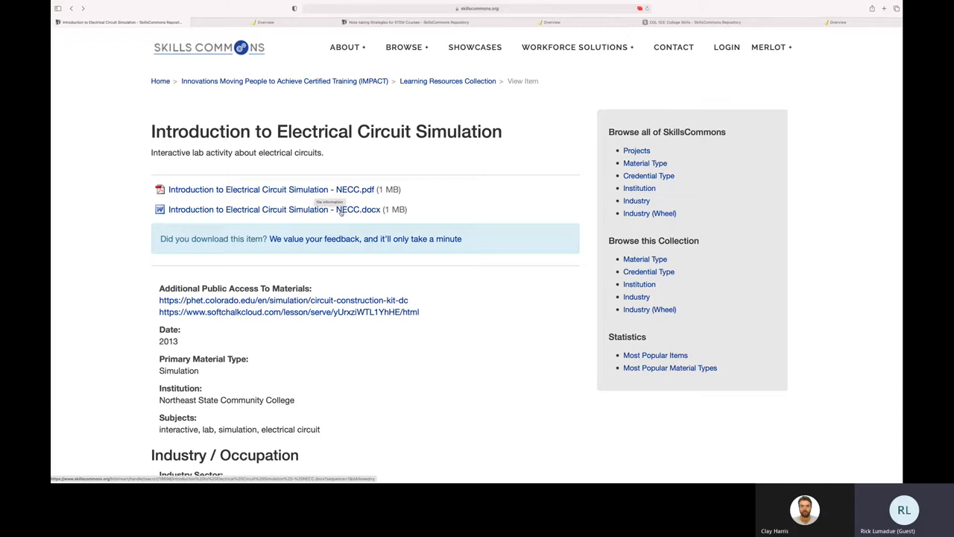
mouse_move(413, 316)
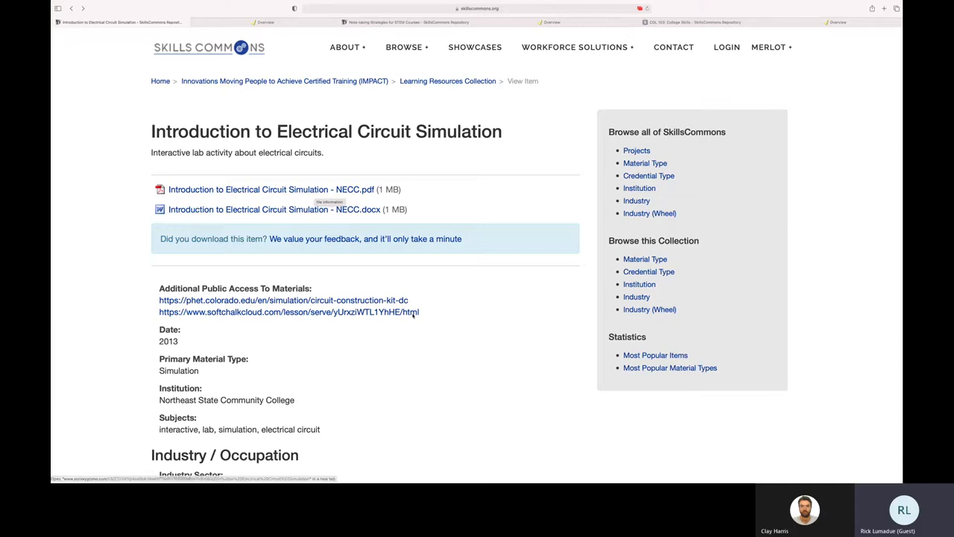
mouse_move(296, 304)
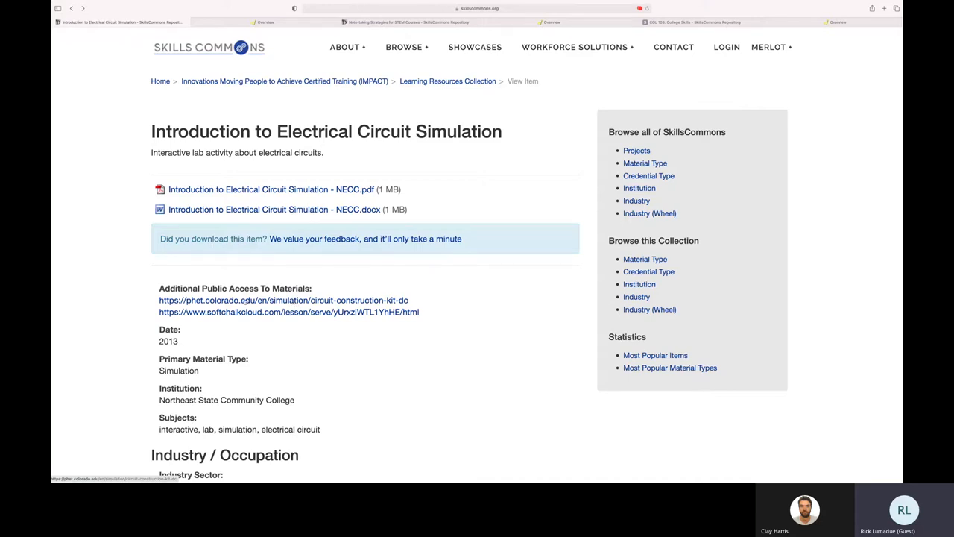
- Reach the PhET circuit kit page, scroll the item page to its licensing section, and switch to the SoftChalk lesson
click(284, 300)
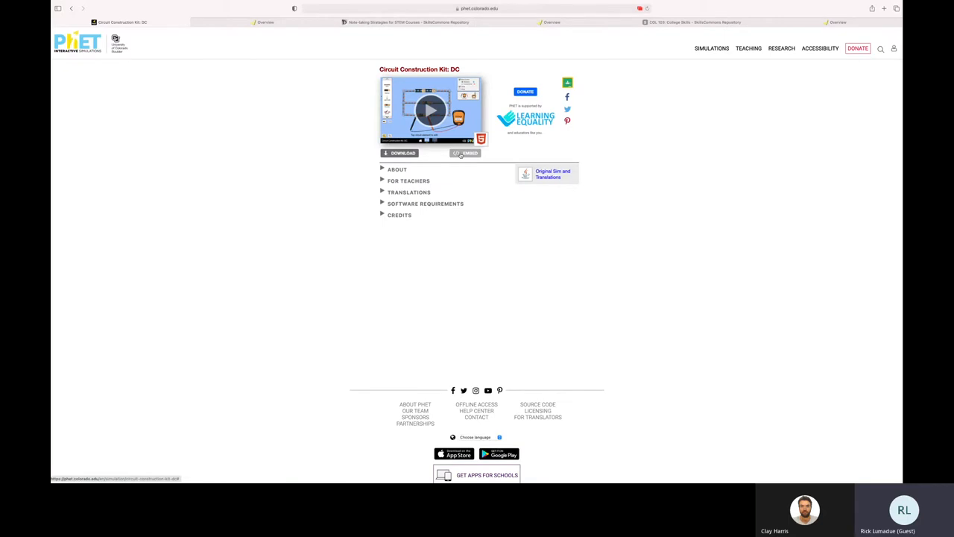
click(465, 152)
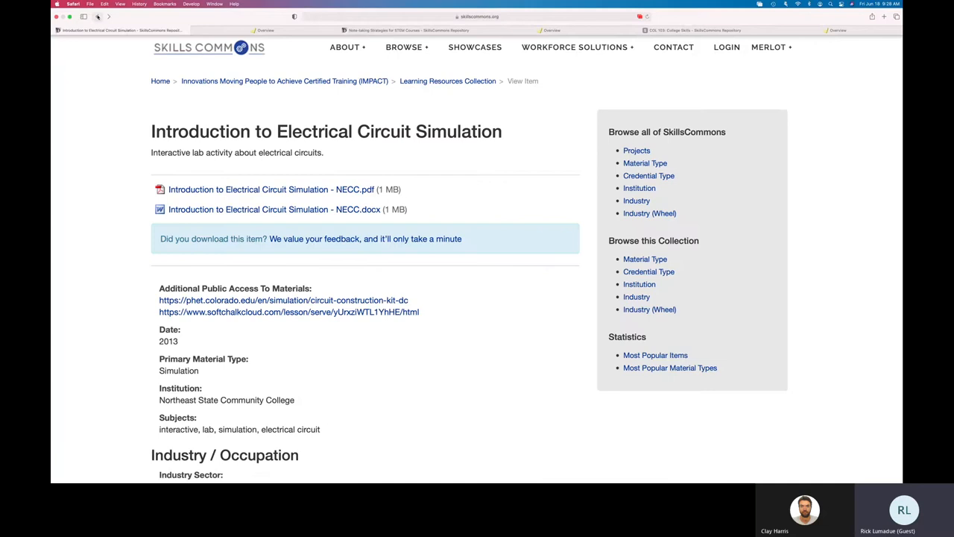
scroll(down, 3)
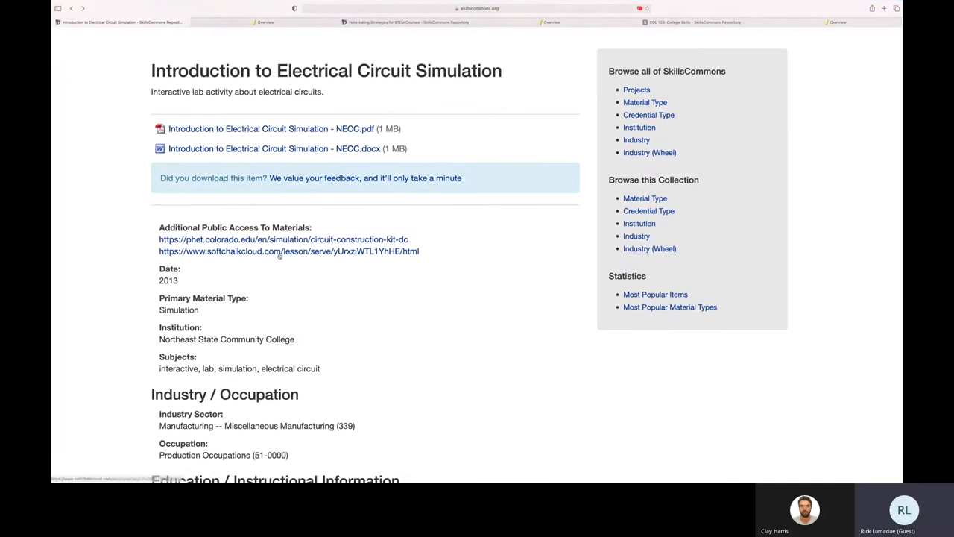
scroll(down, 3)
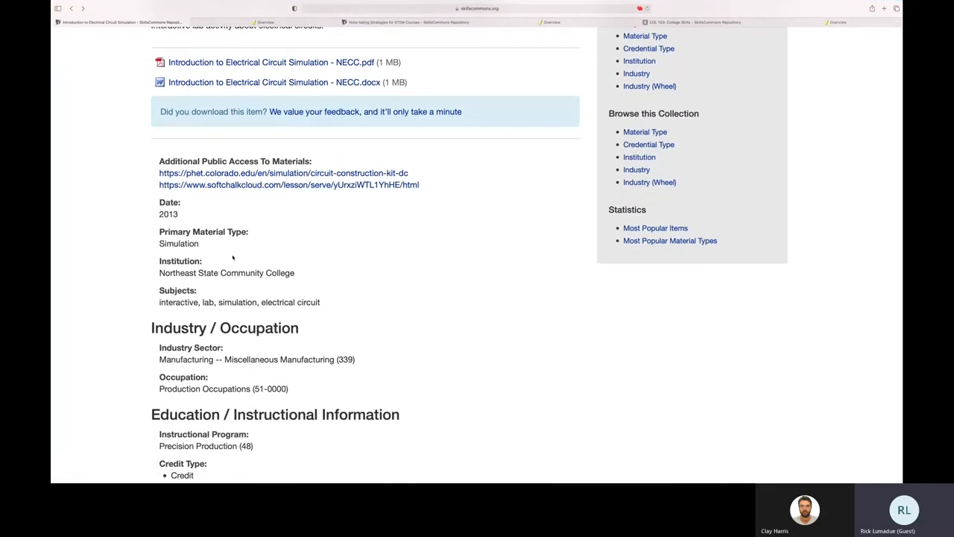
scroll(down, 3)
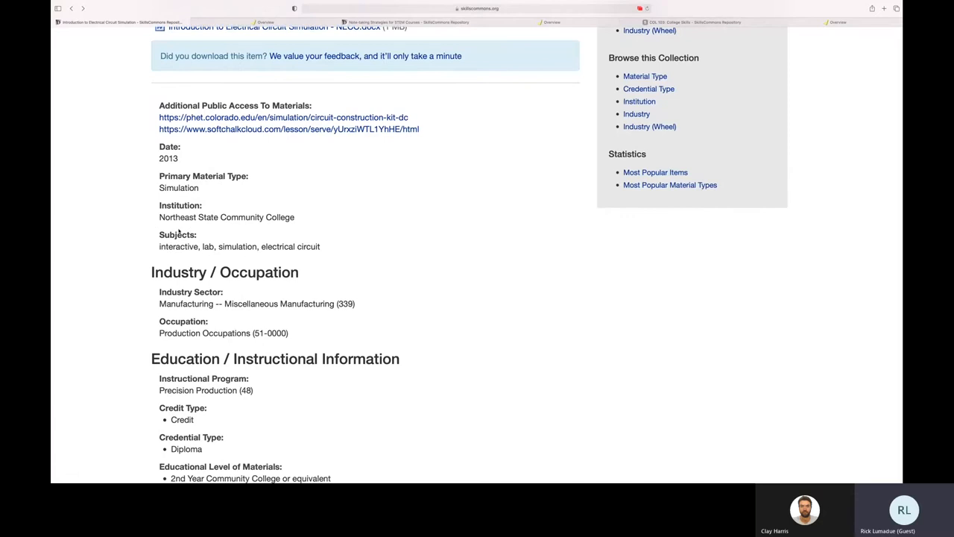
scroll(down, 3)
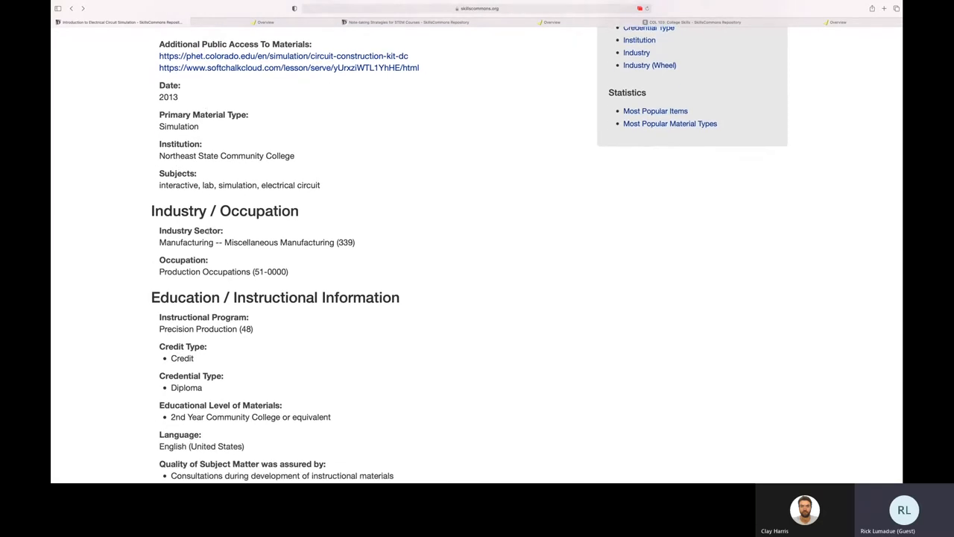
scroll(down, 3)
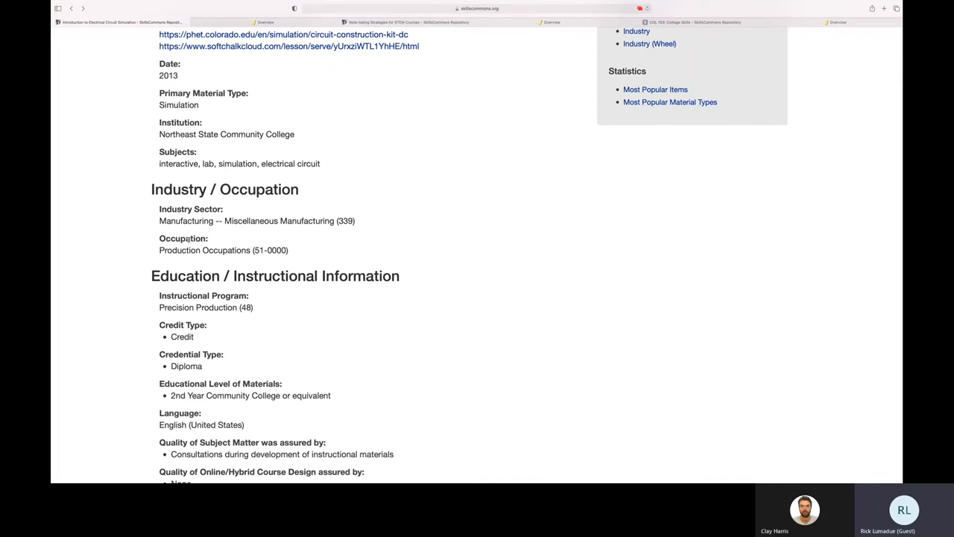
scroll(down, 3)
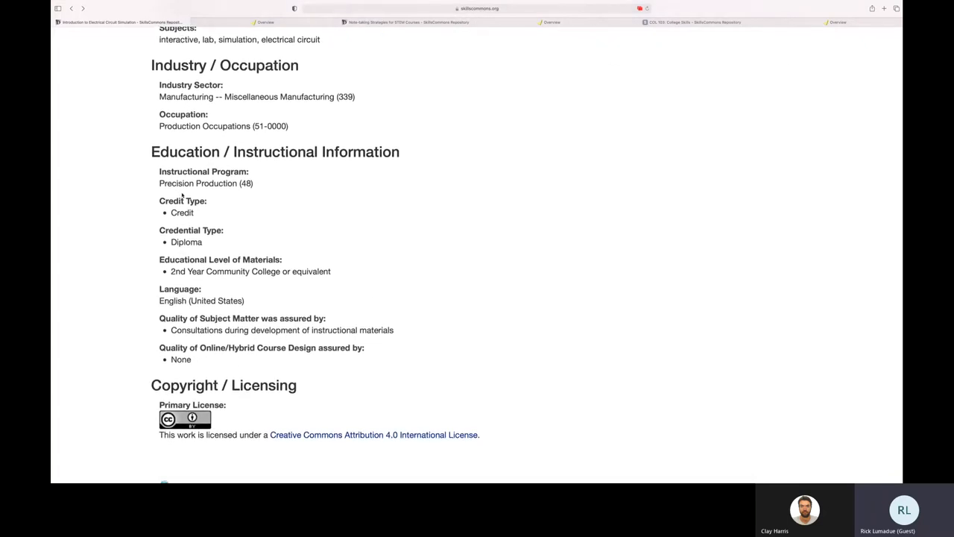
mouse_move(158, 283)
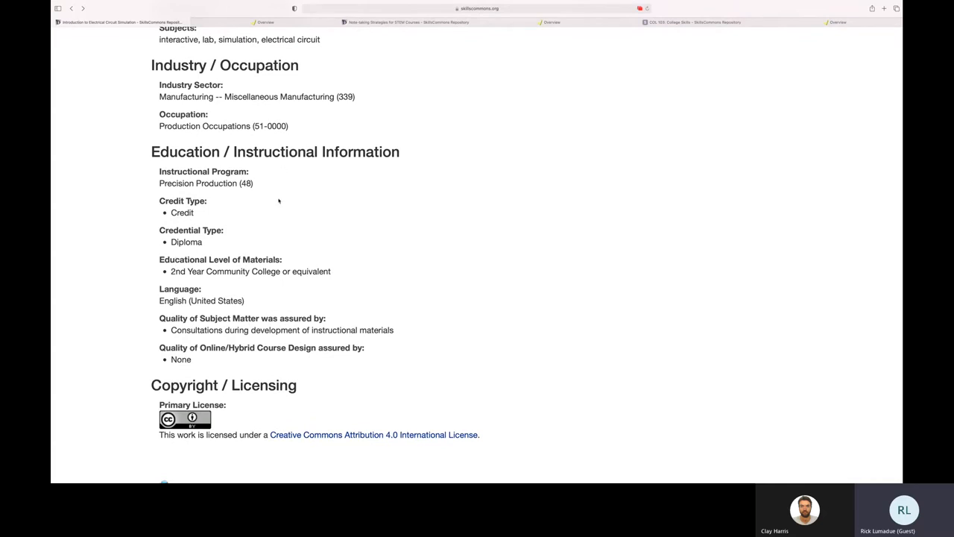
mouse_move(260, 290)
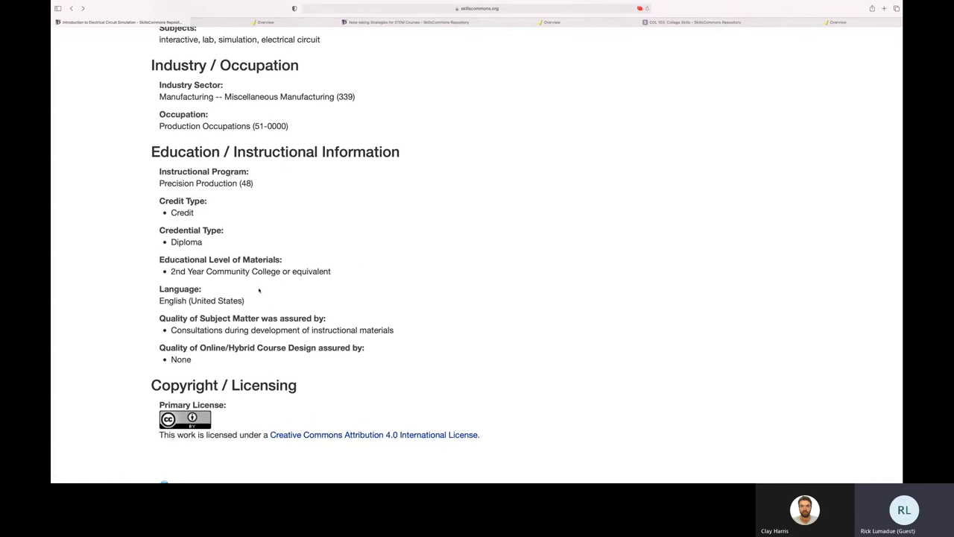
scroll(up, 3)
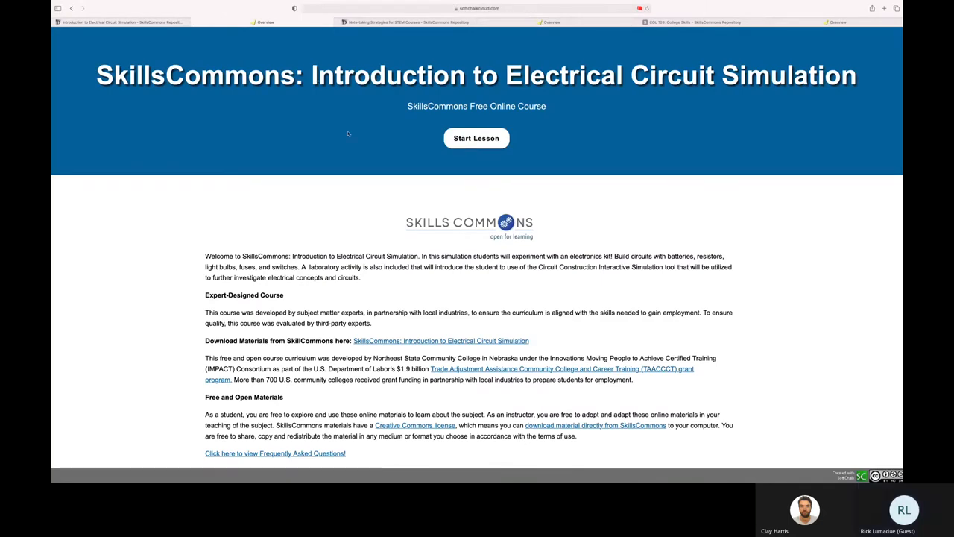
scroll(down, 3)
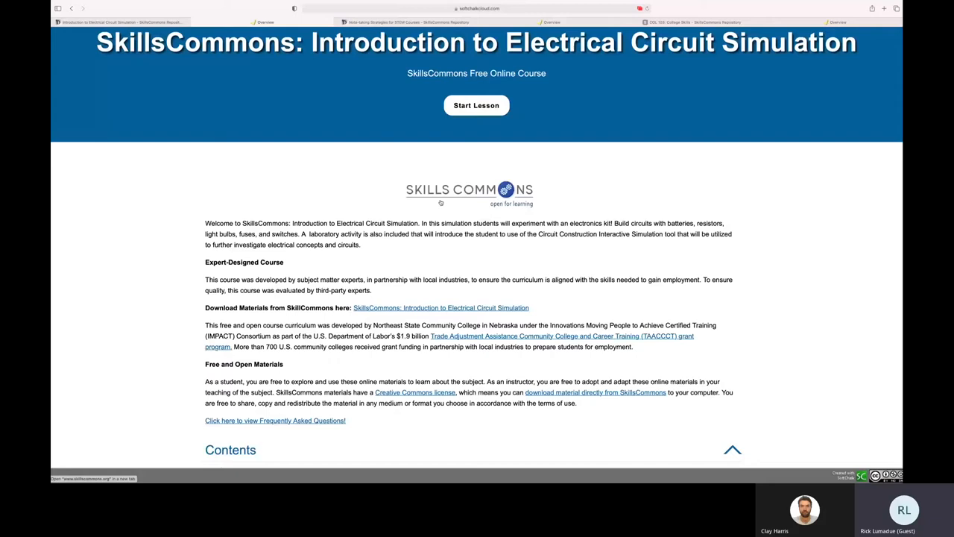
scroll(down, 3)
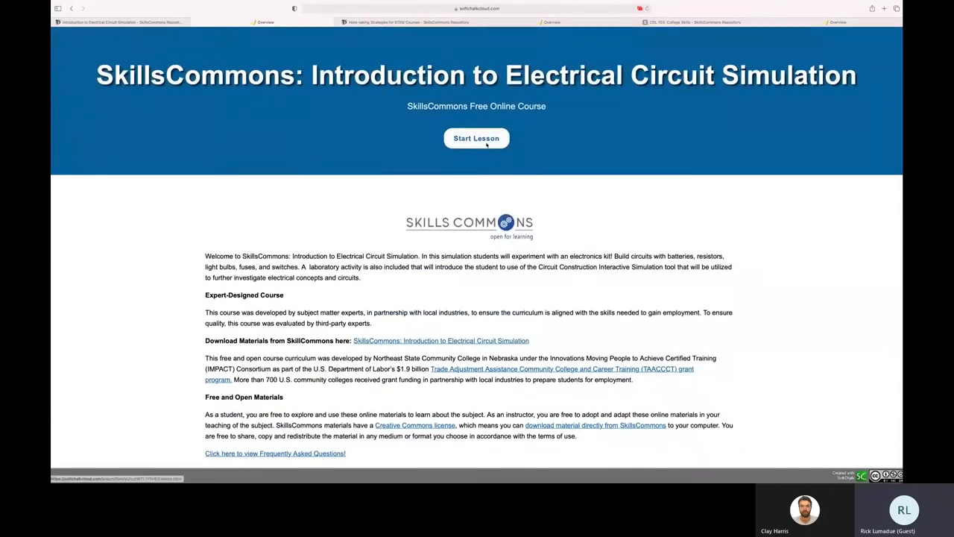
- Start the lesson's Introduction page and advance to page 2 with the embedded simulation
click(477, 138)
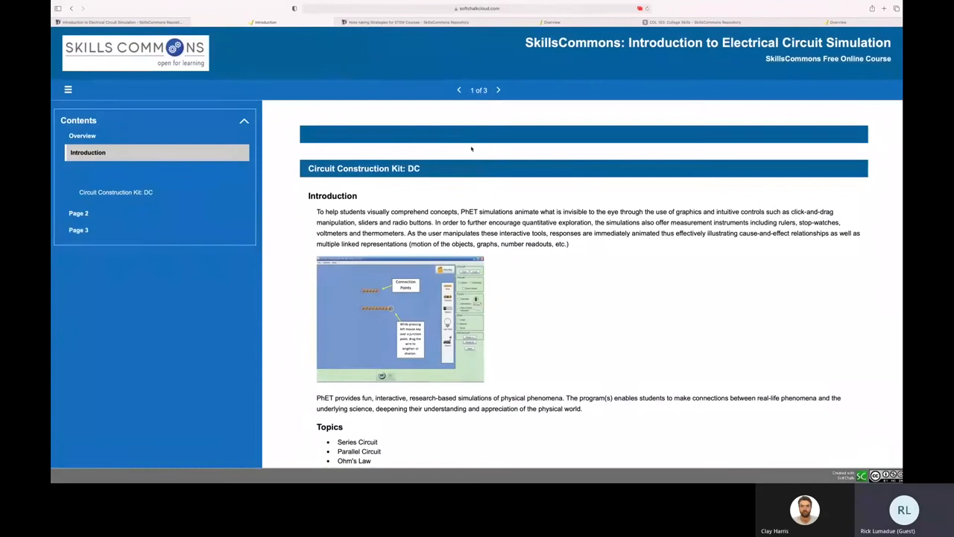
mouse_move(484, 173)
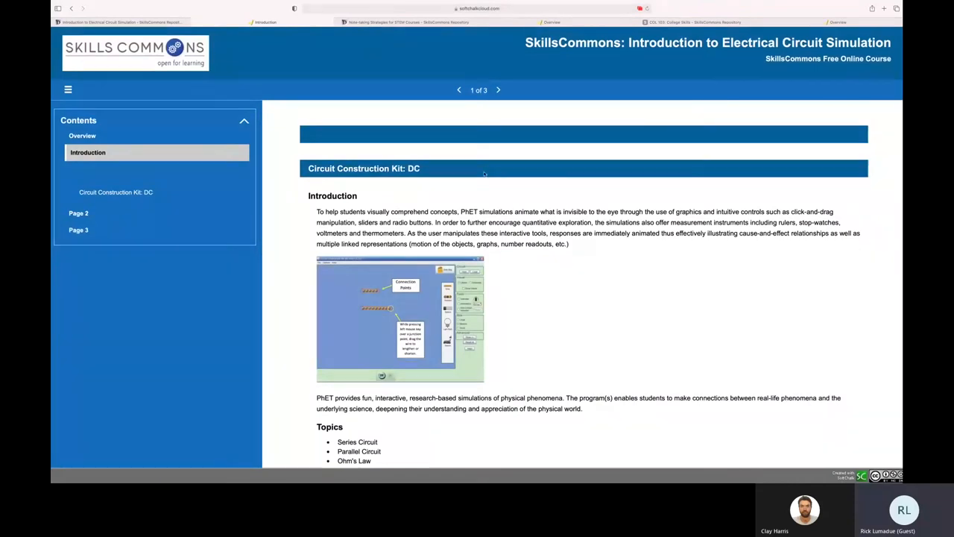
mouse_move(400, 229)
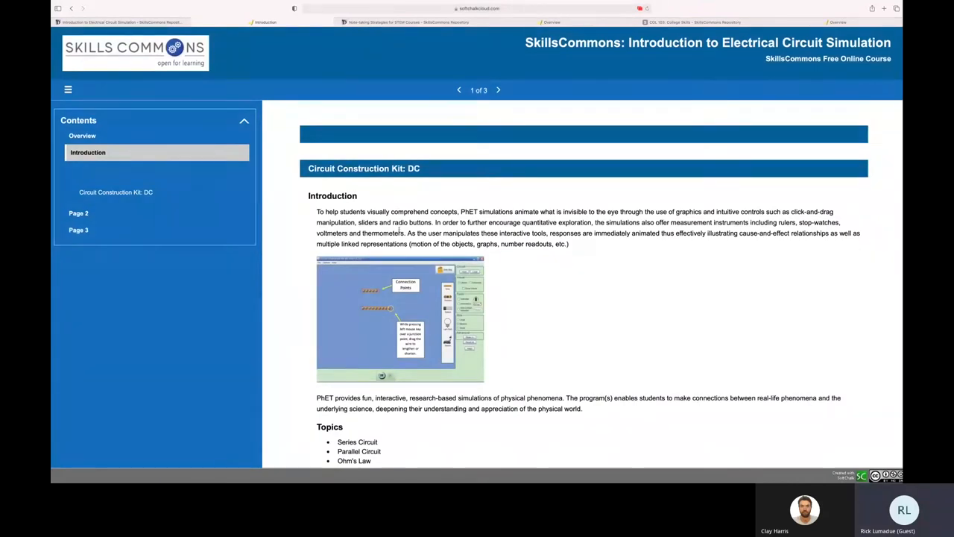
scroll(down, 3)
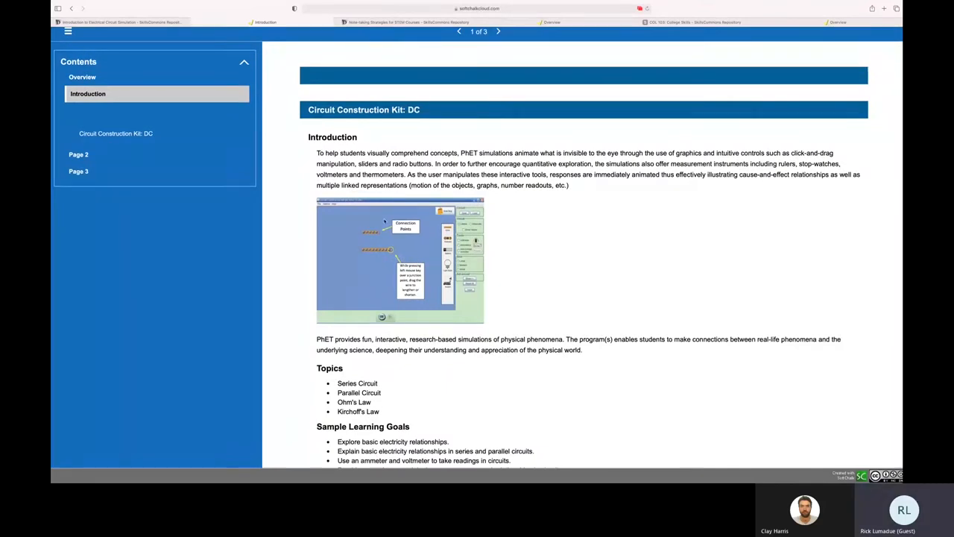
scroll(down, 3)
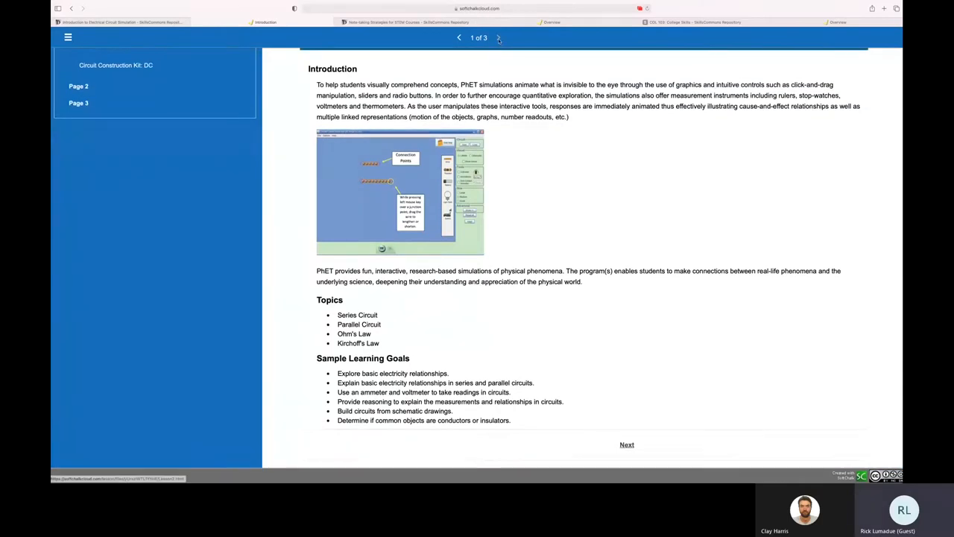
click(498, 39)
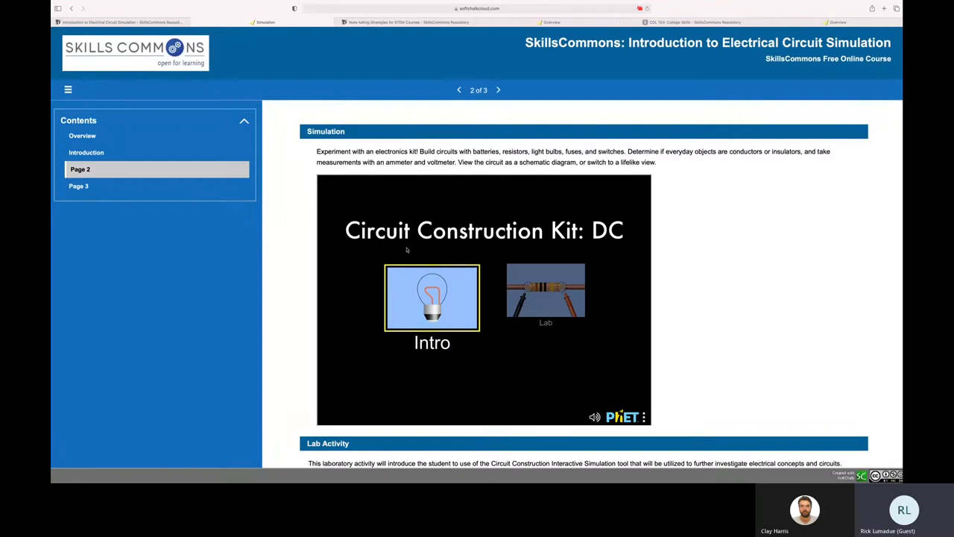
mouse_move(447, 222)
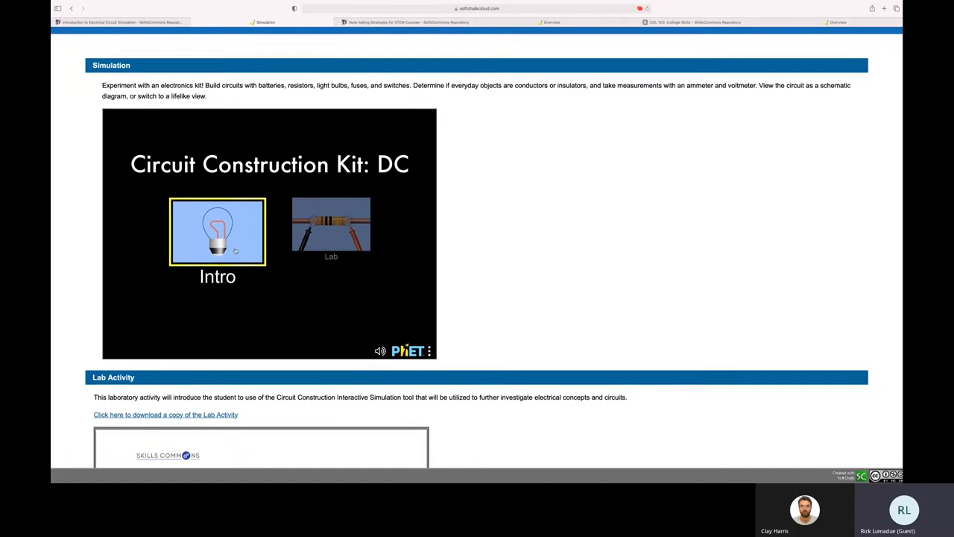
scroll(down, 3)
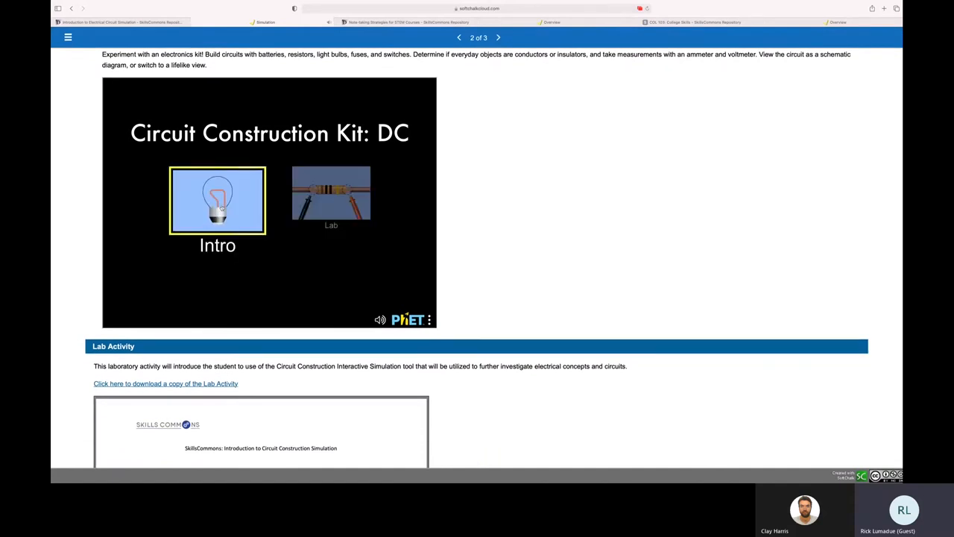
- Launch the Circuit Construction Kit: DC Intro screen and reposition the voltmeter in the work area
click(218, 200)
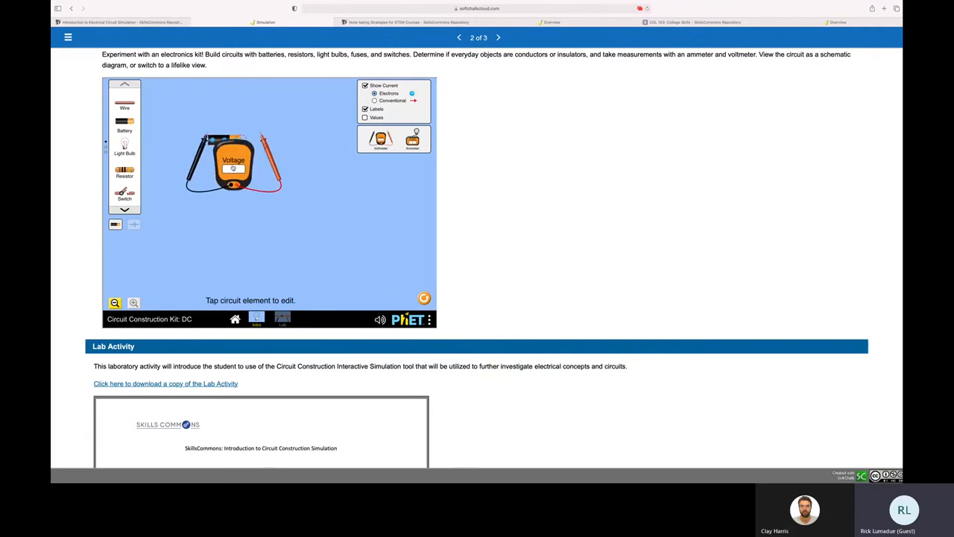
drag(233, 161, 227, 170)
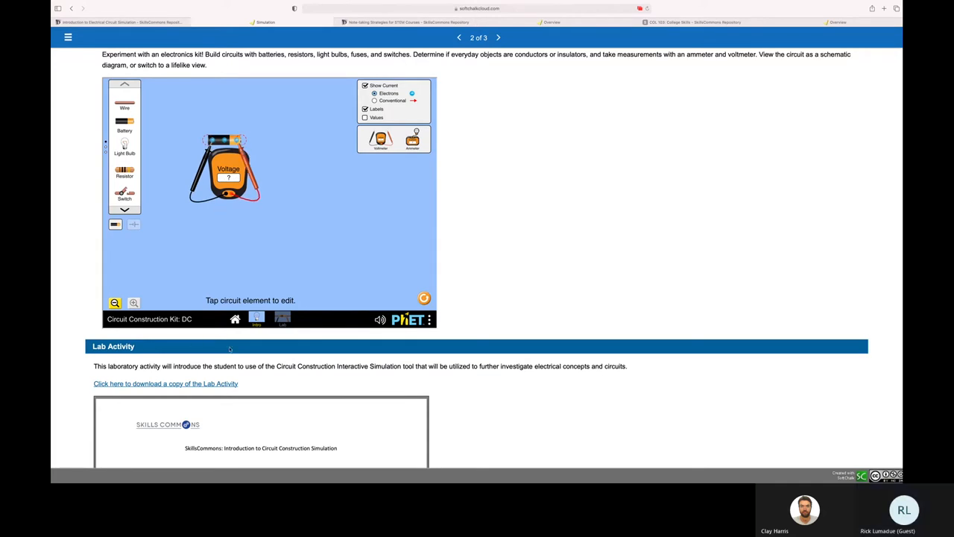
scroll(down, 3)
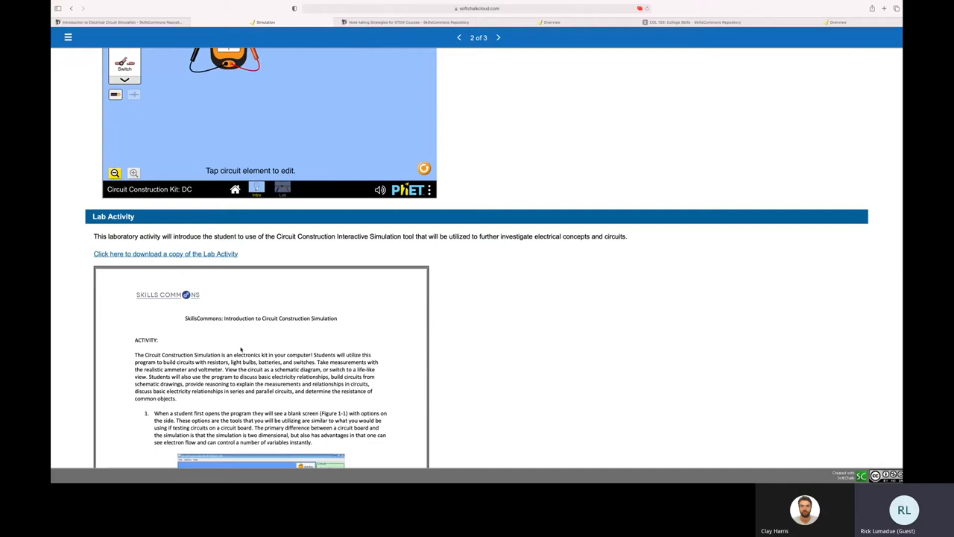
scroll(down, 3)
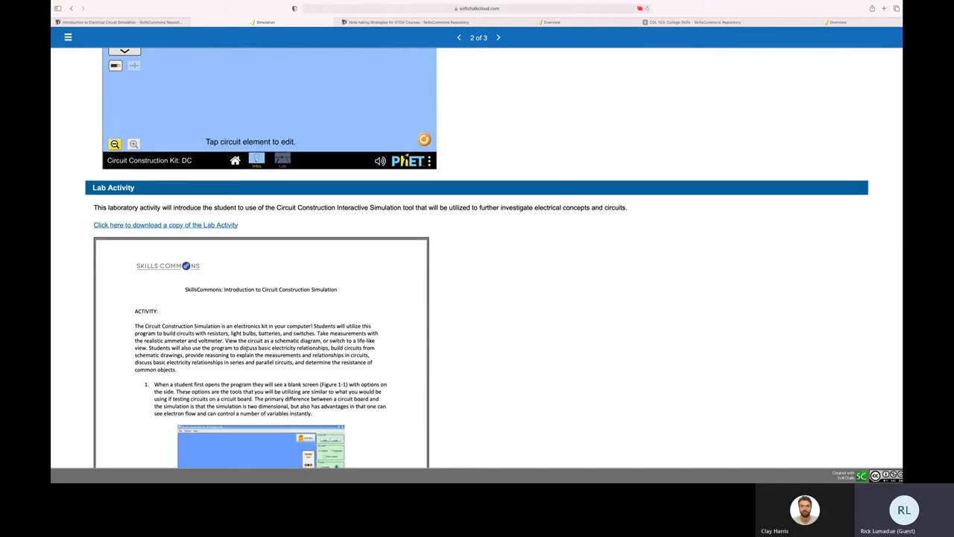
scroll(down, 3)
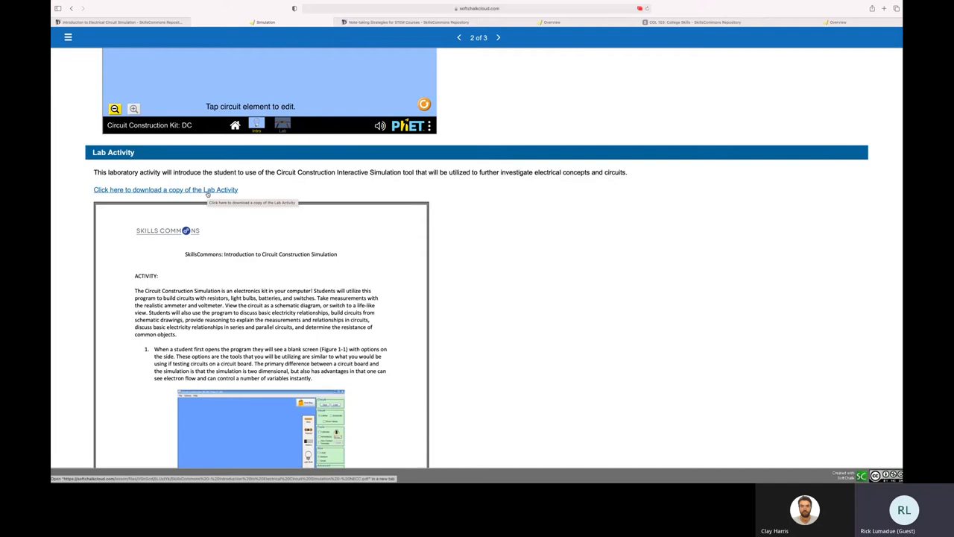
mouse_move(206, 232)
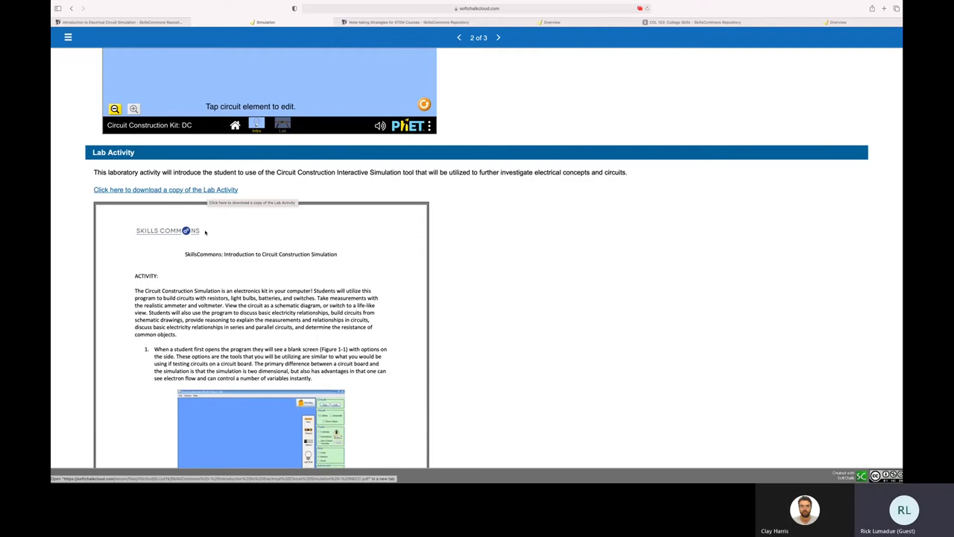
scroll(down, 3)
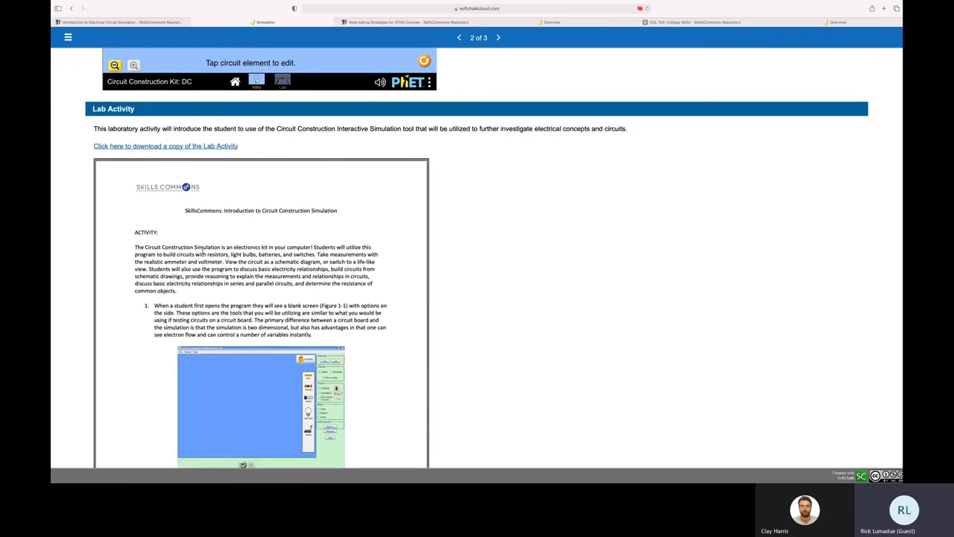
scroll(down, 3)
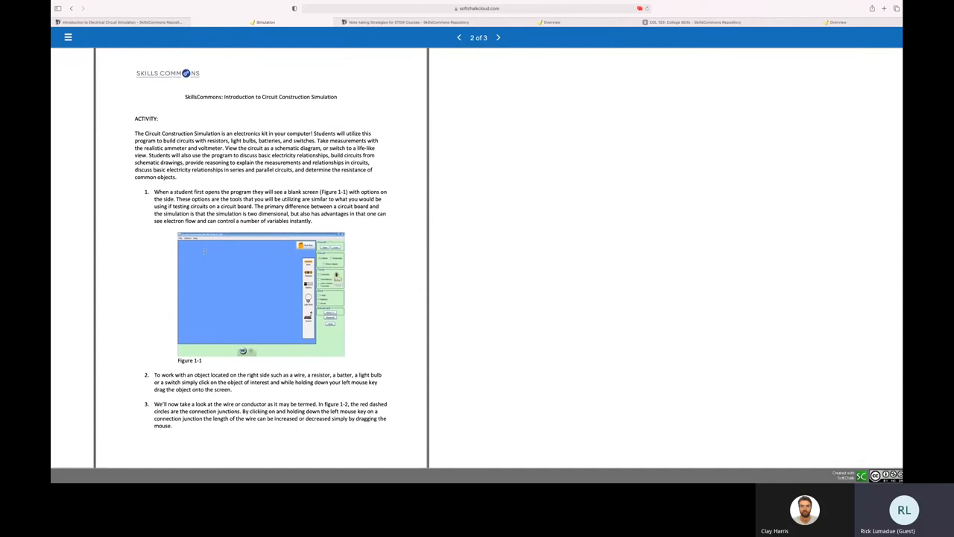
scroll(down, 3)
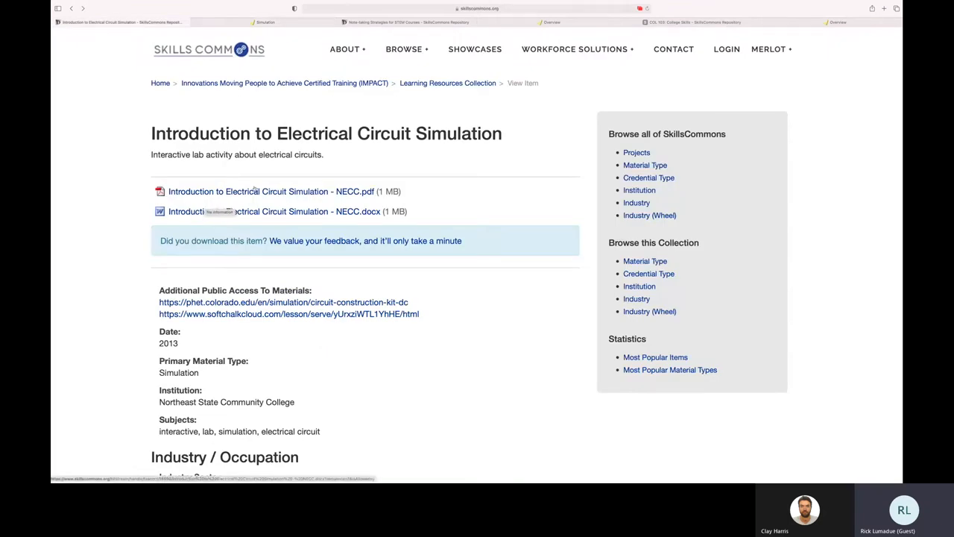
click(290, 314)
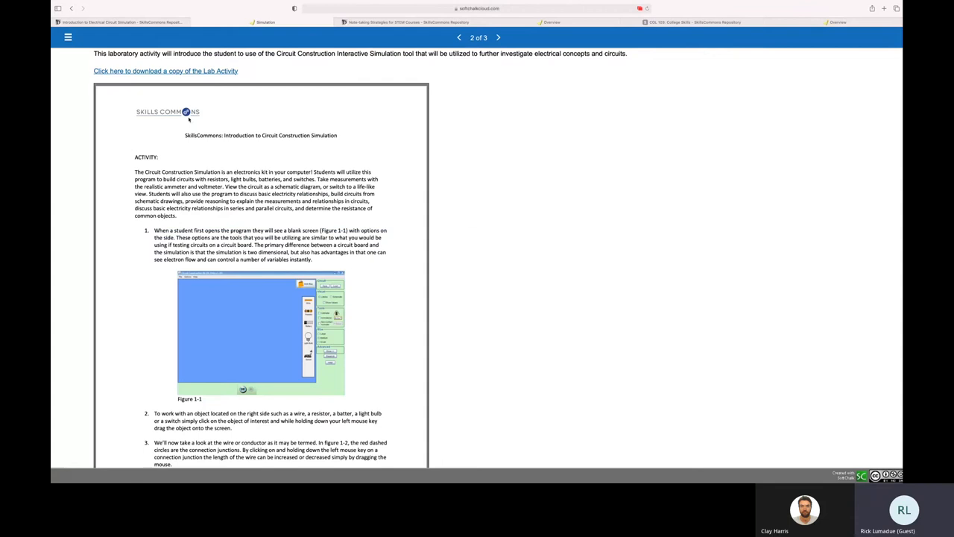
mouse_move(200, 223)
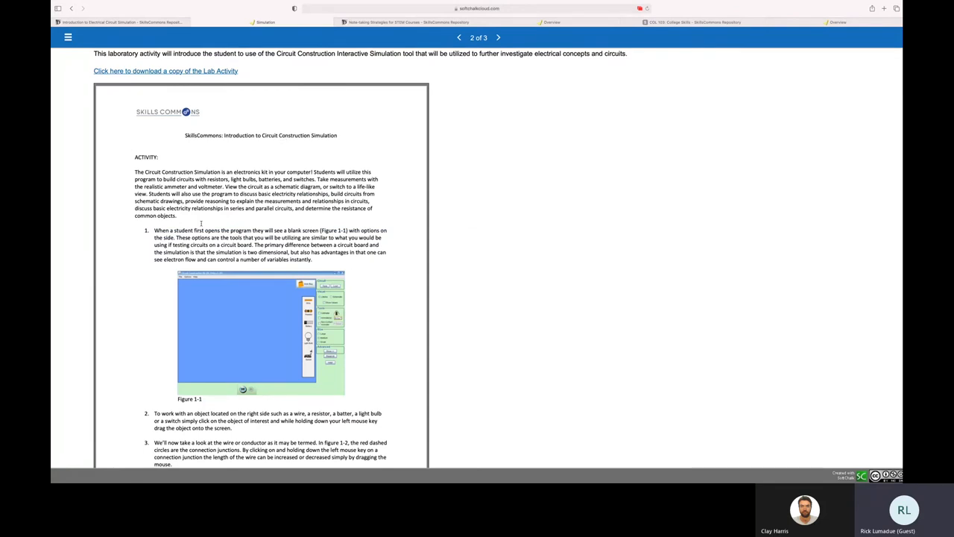
scroll(down, 3)
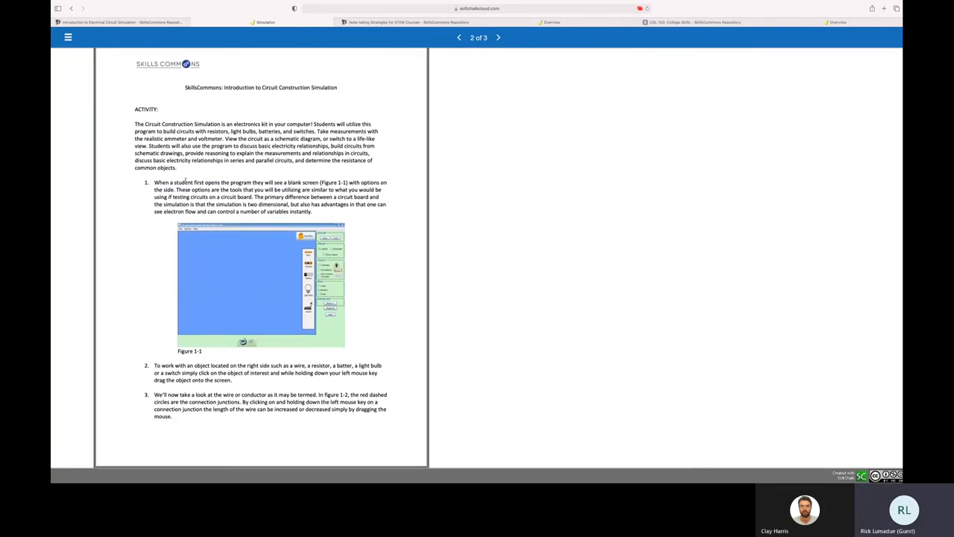
scroll(down, 3)
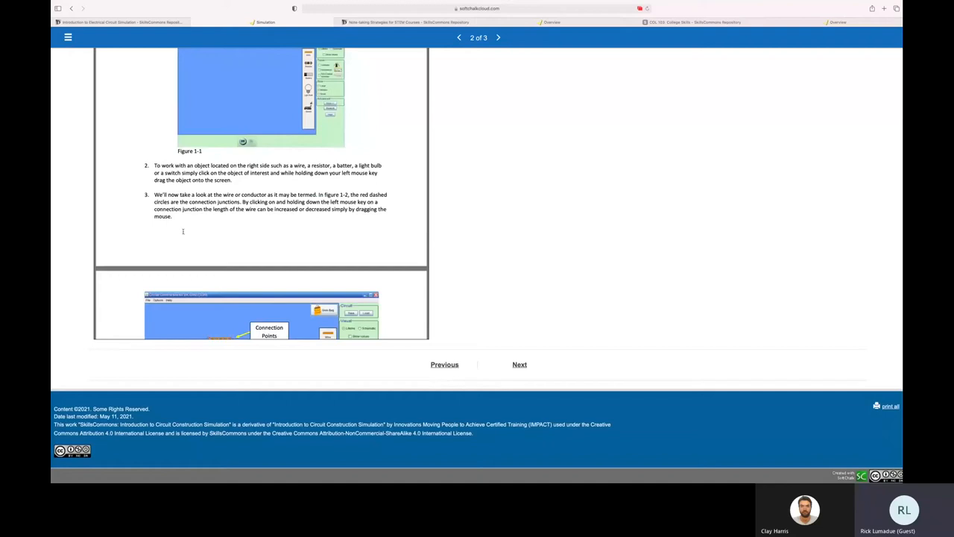
scroll(down, 3)
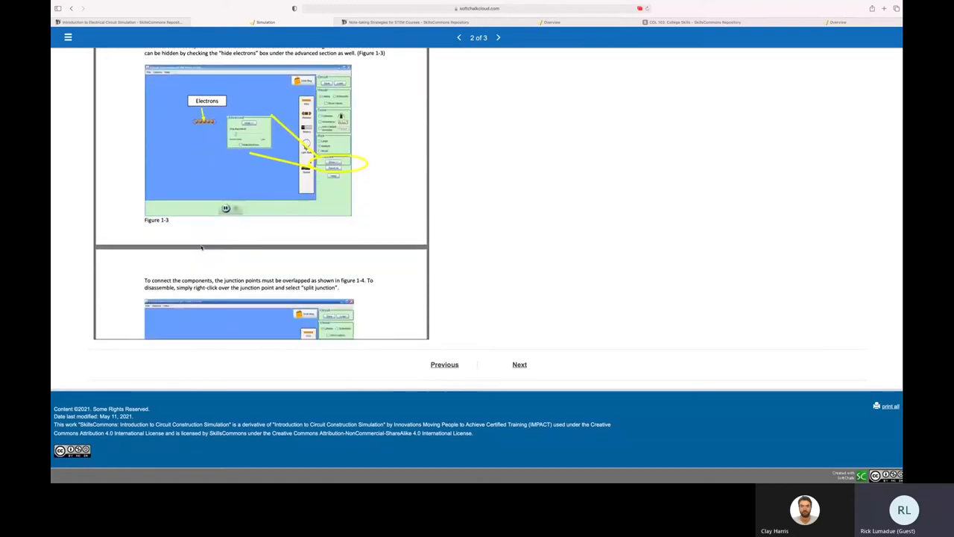
scroll(down, 3)
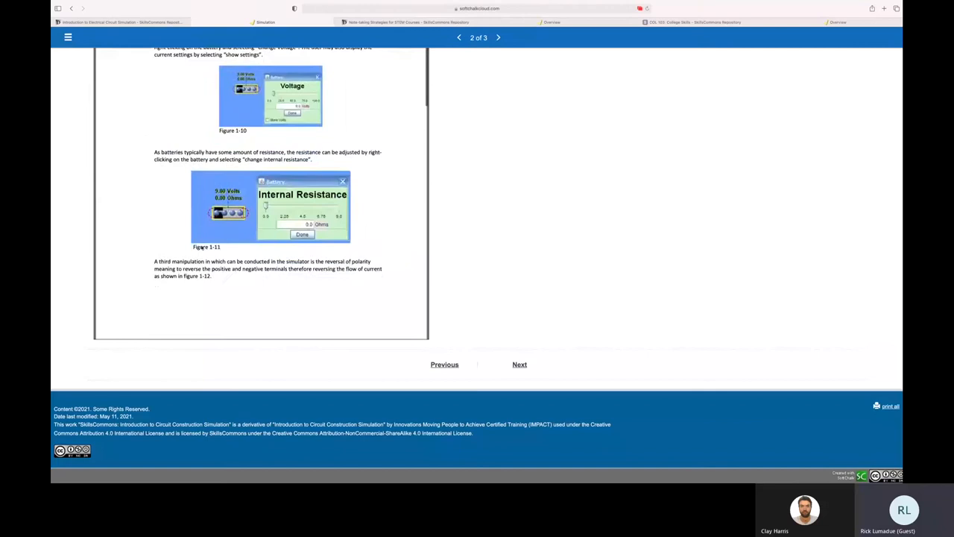
scroll(down, 3)
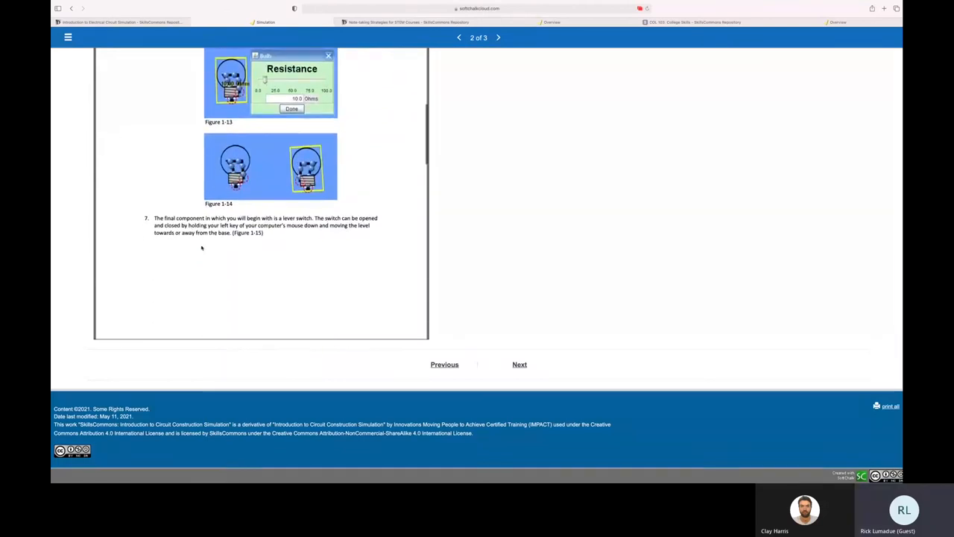
scroll(down, 3)
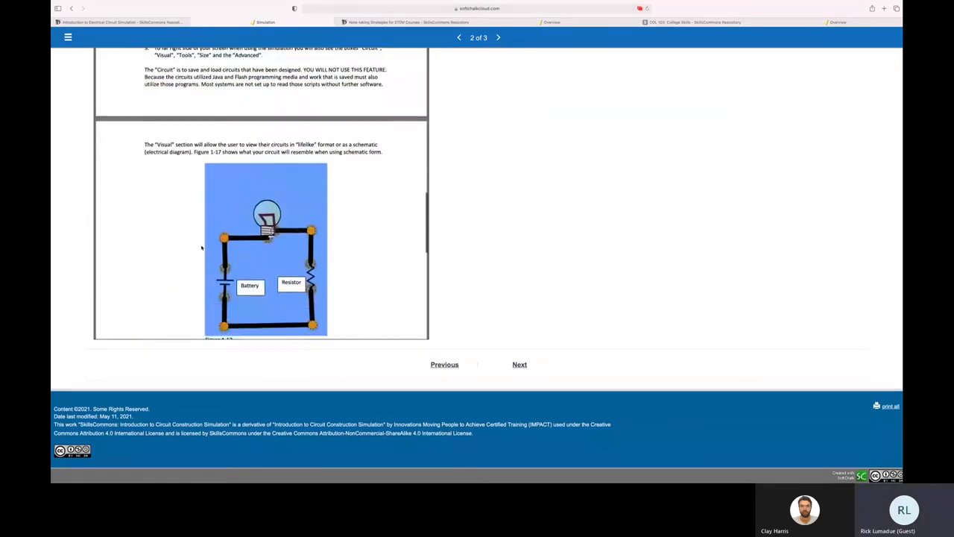
scroll(down, 3)
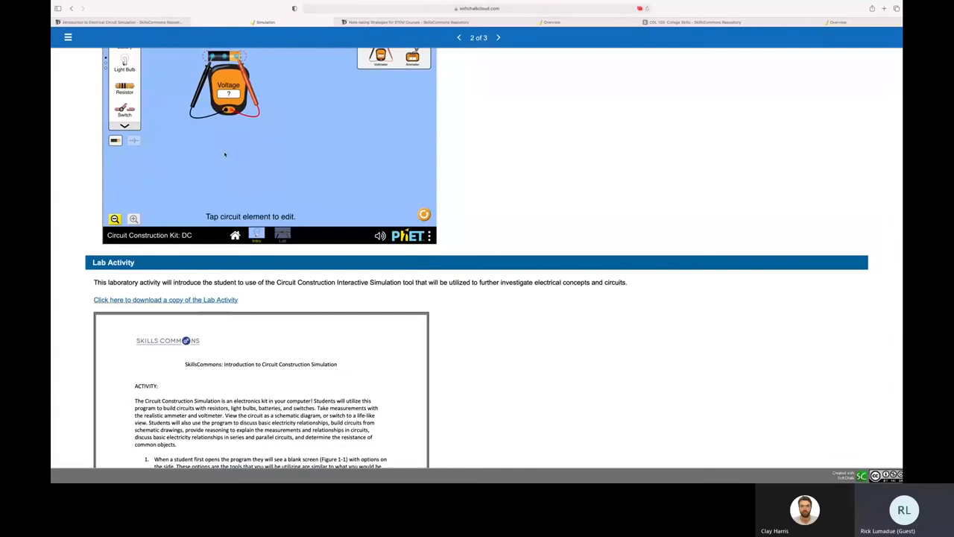
scroll(down, 3)
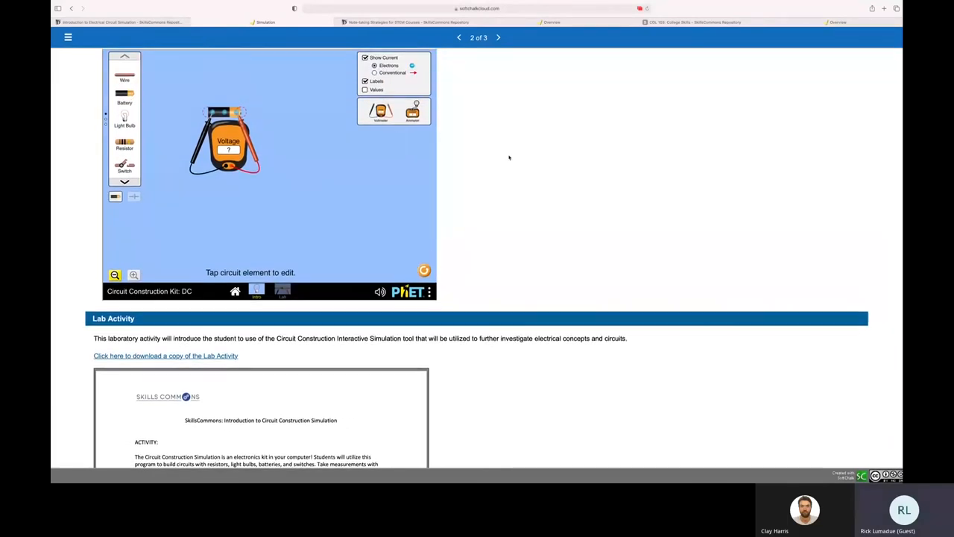
mouse_move(195, 364)
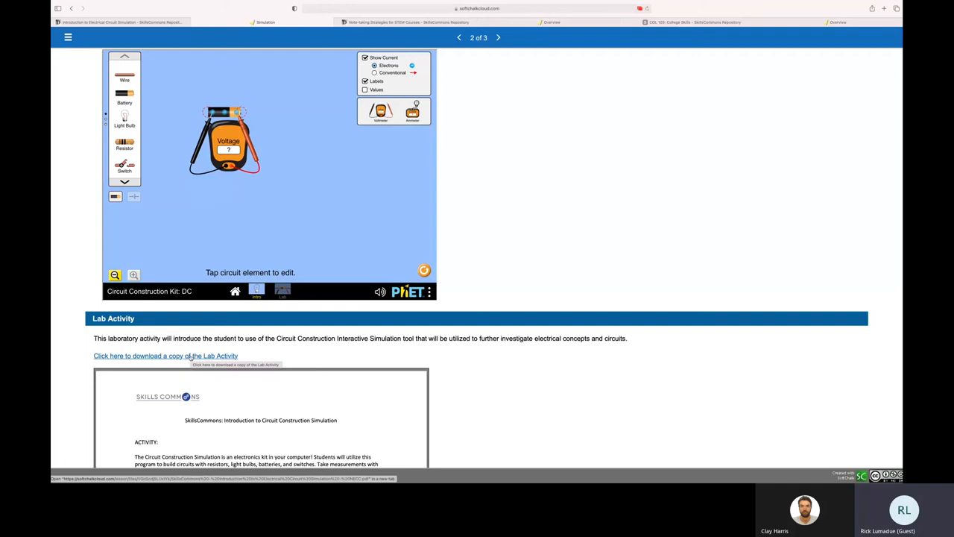
mouse_move(531, 201)
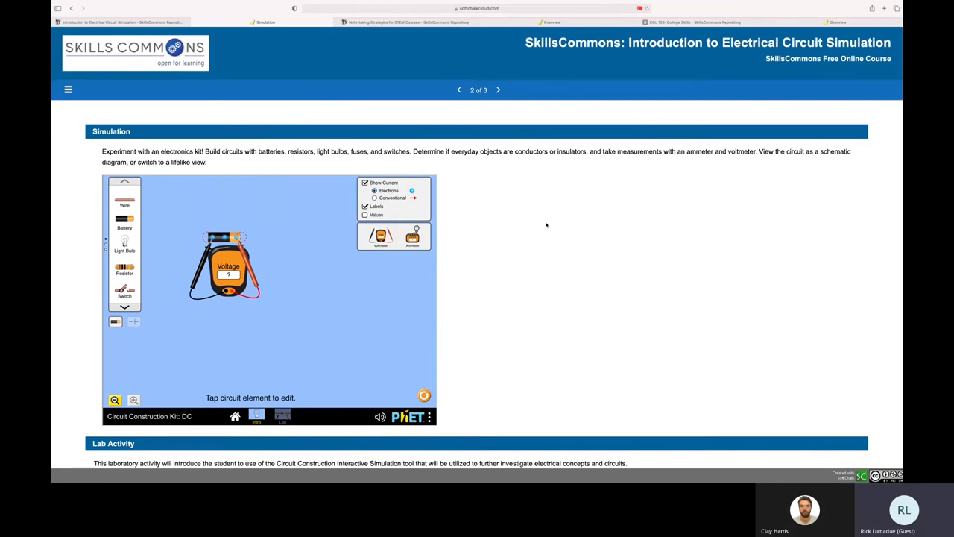
mouse_move(519, 201)
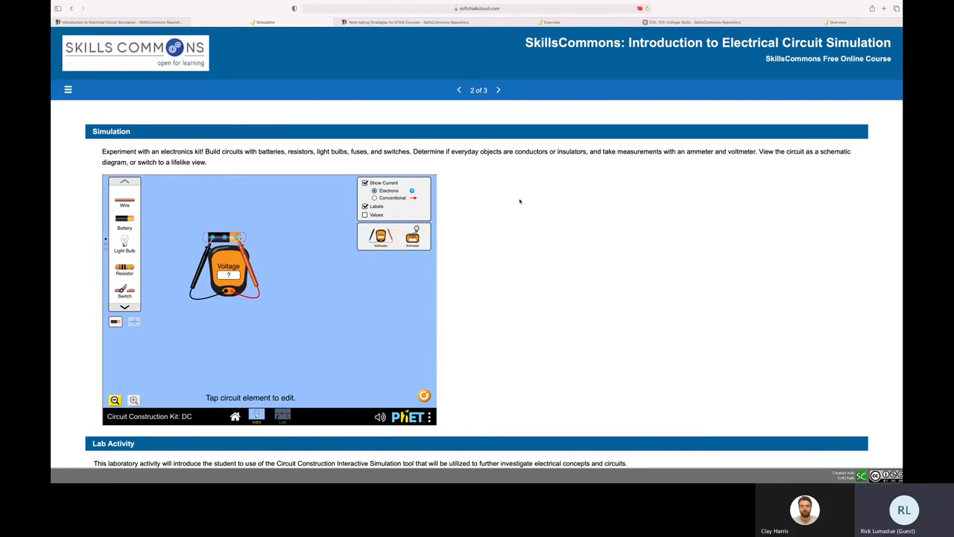